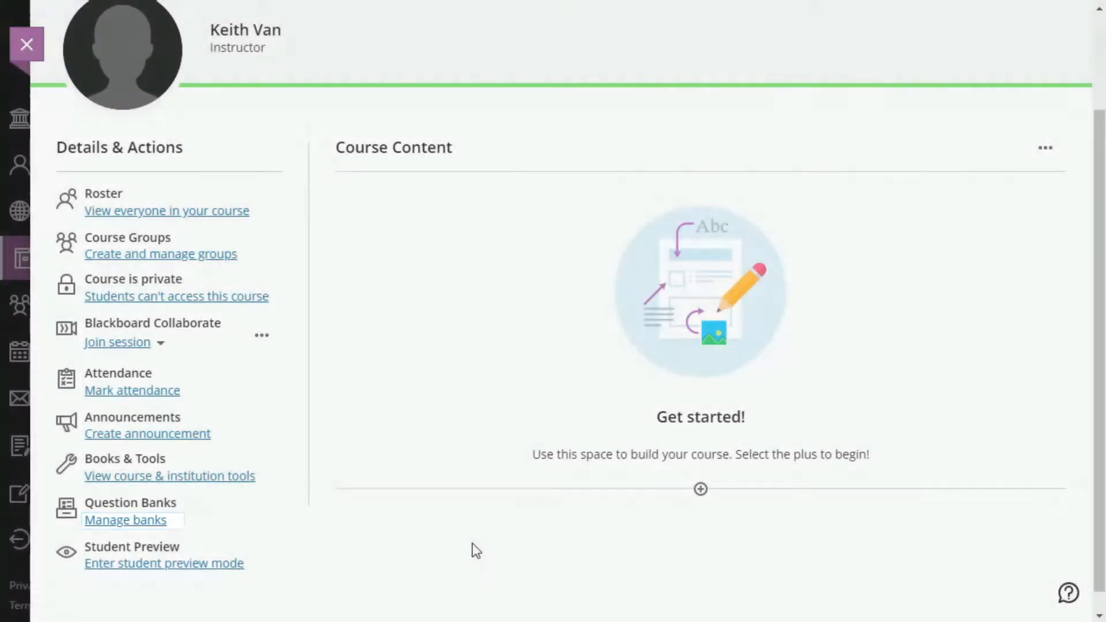
- Import Mid_Term_Section_1.zip into the course's question banks from Manage banks
click(124, 519)
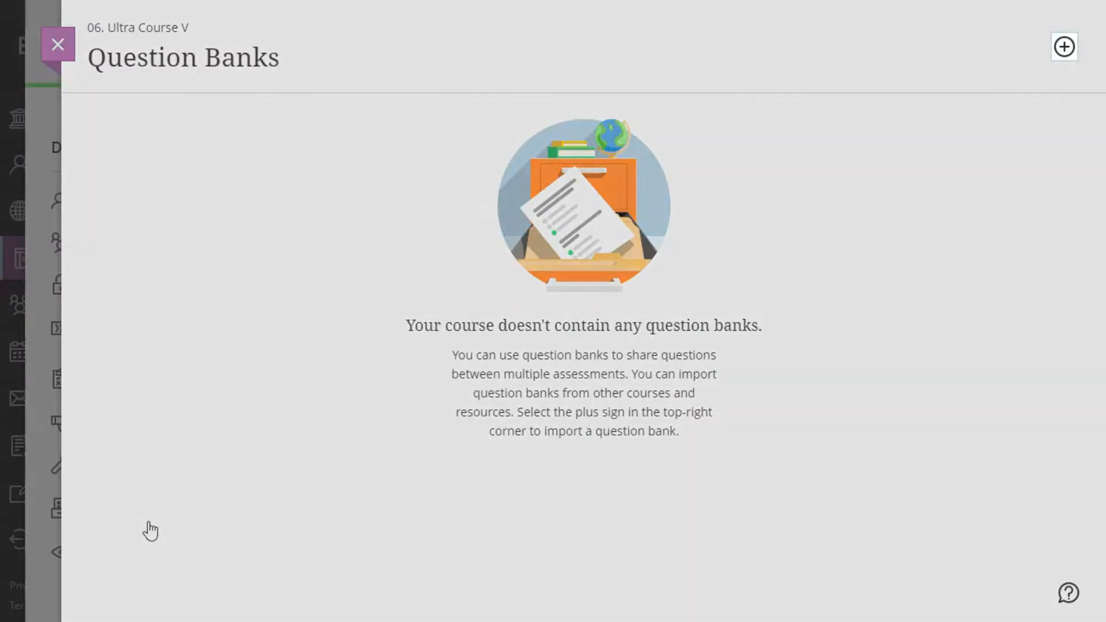
mouse_move(1063, 47)
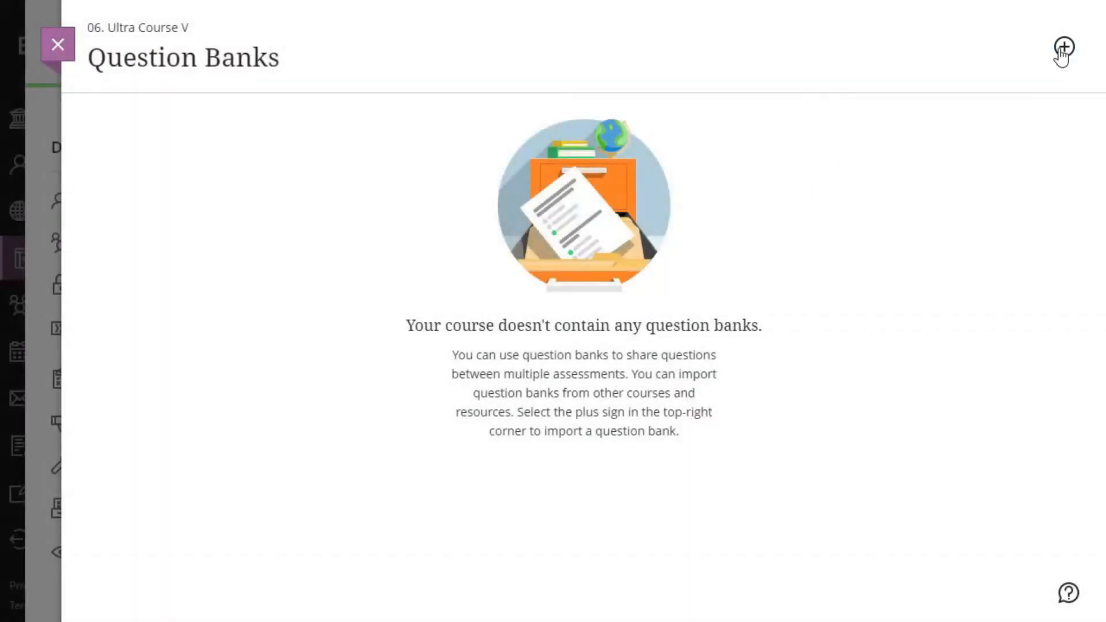
click(1064, 50)
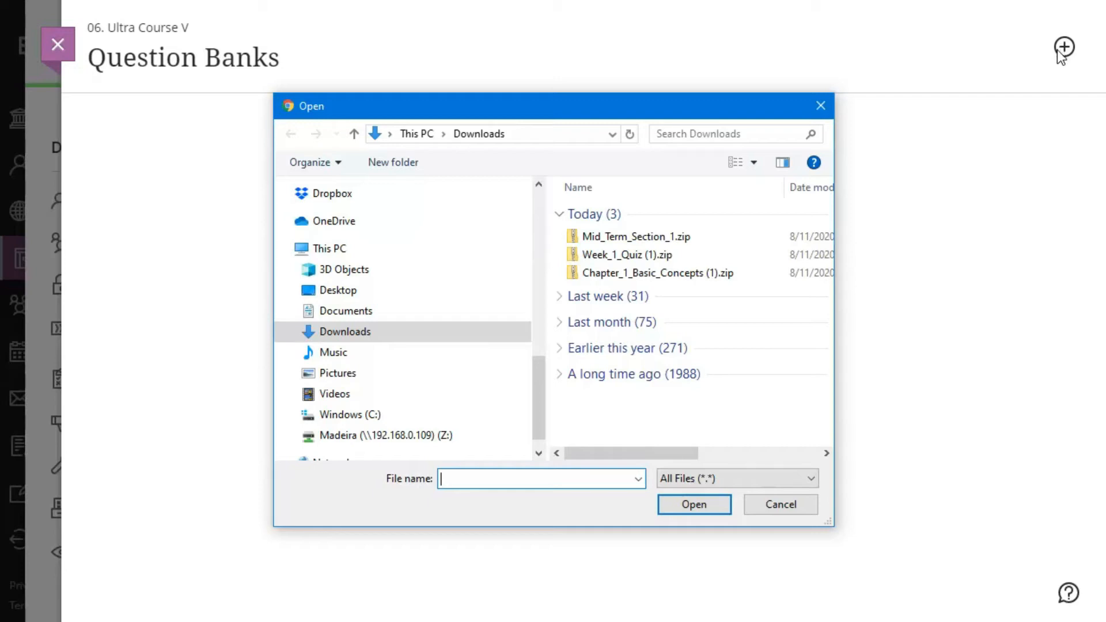
click(634, 236)
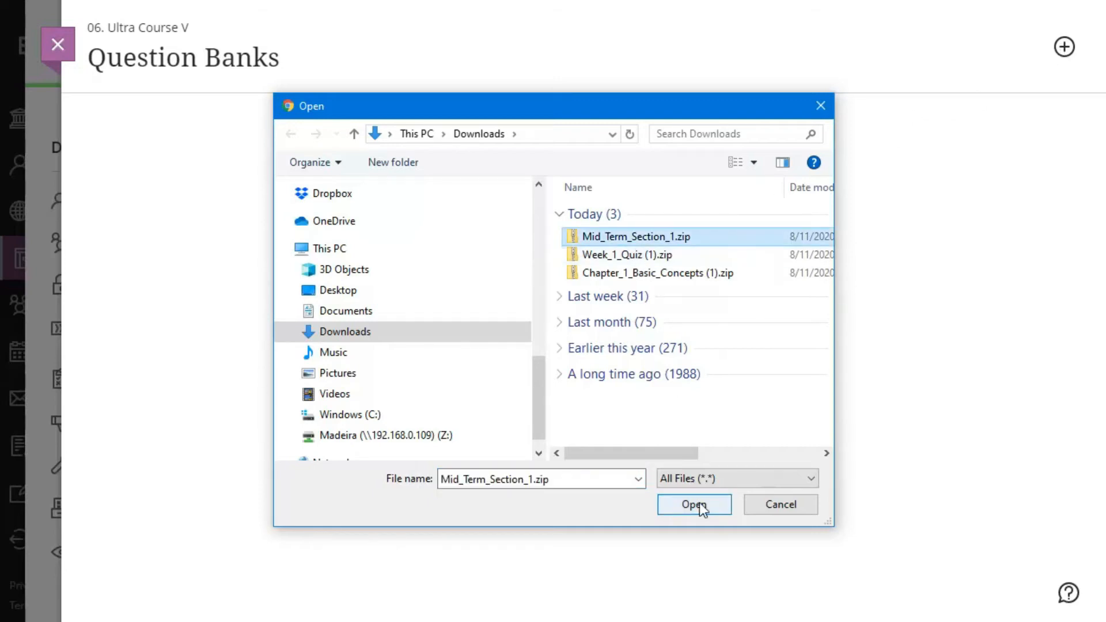
click(694, 505)
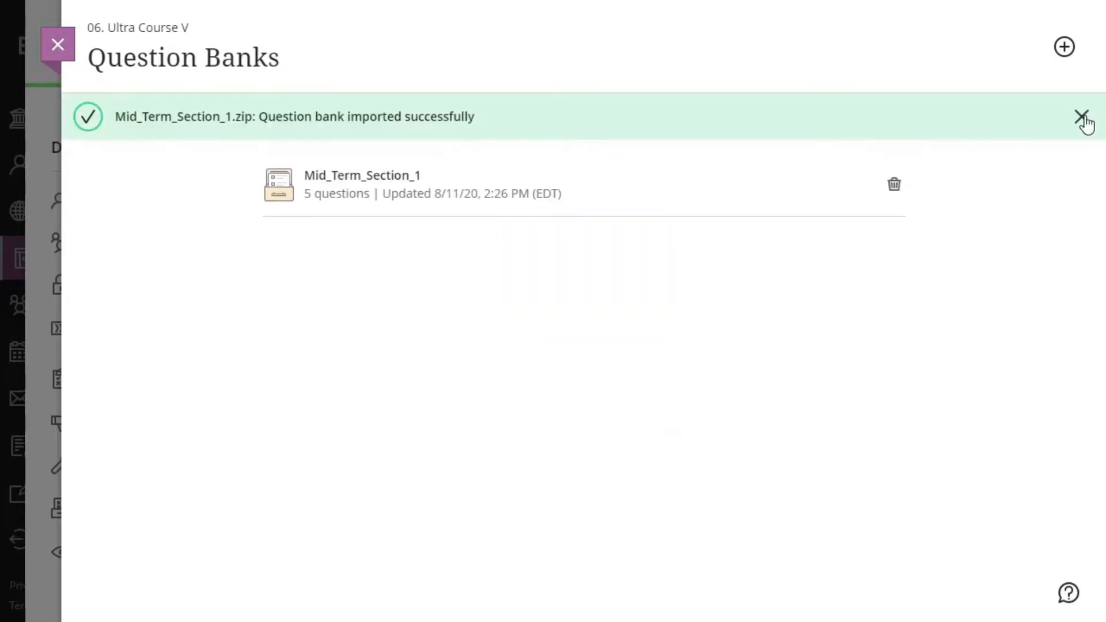
- Dismiss the import success banner and return to the course overview
click(1082, 116)
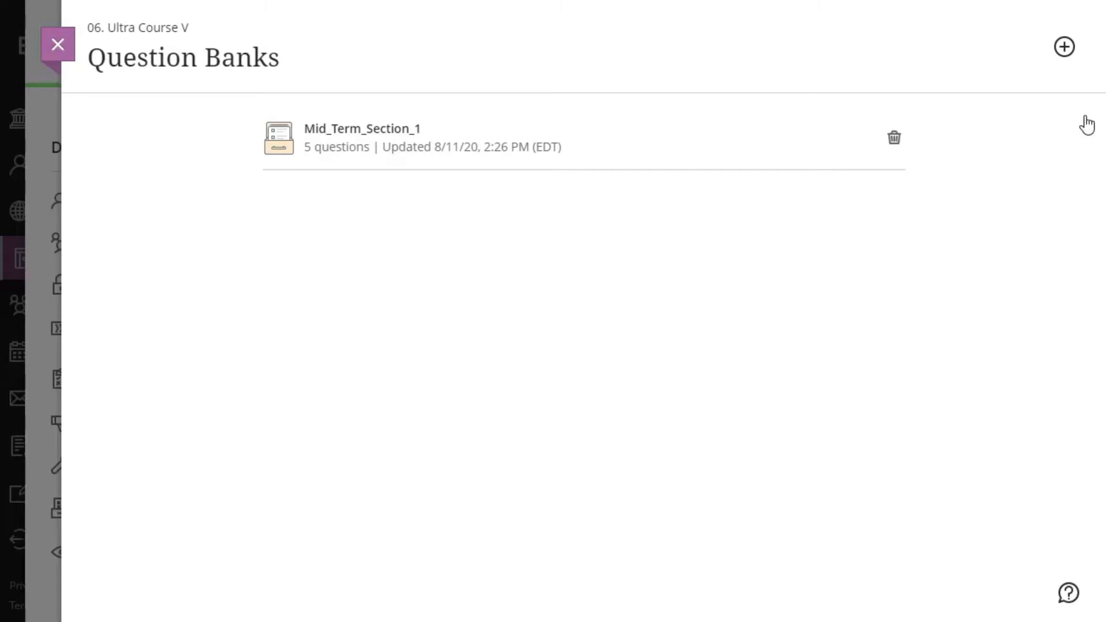
click(57, 44)
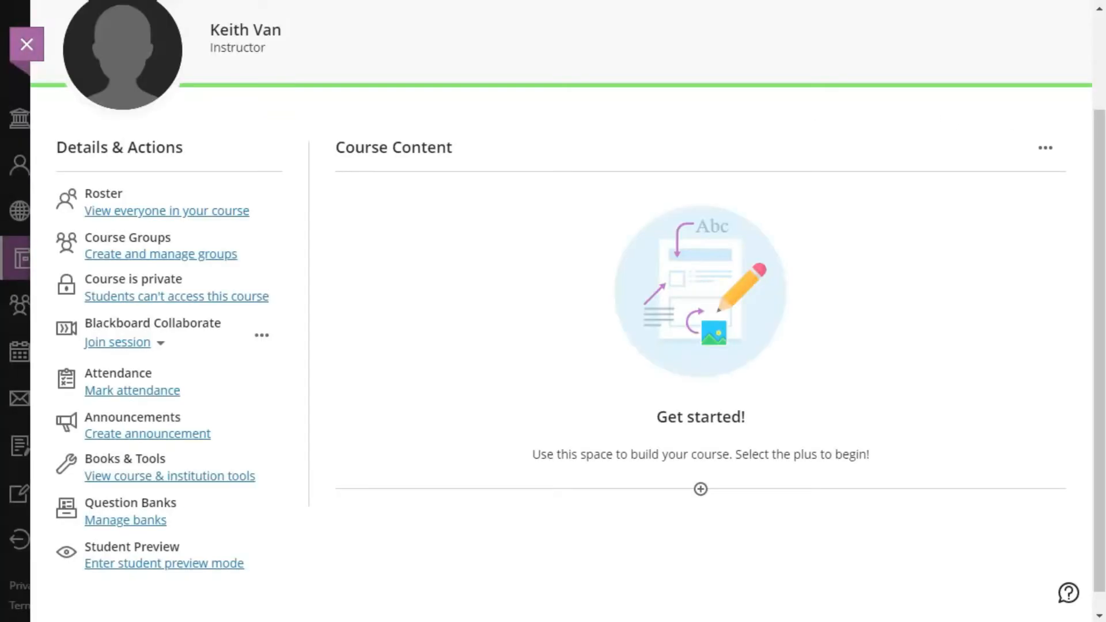
- Drag the Mid-Term Section 2 test into My Question Sets, creating a new question set
click(124, 520)
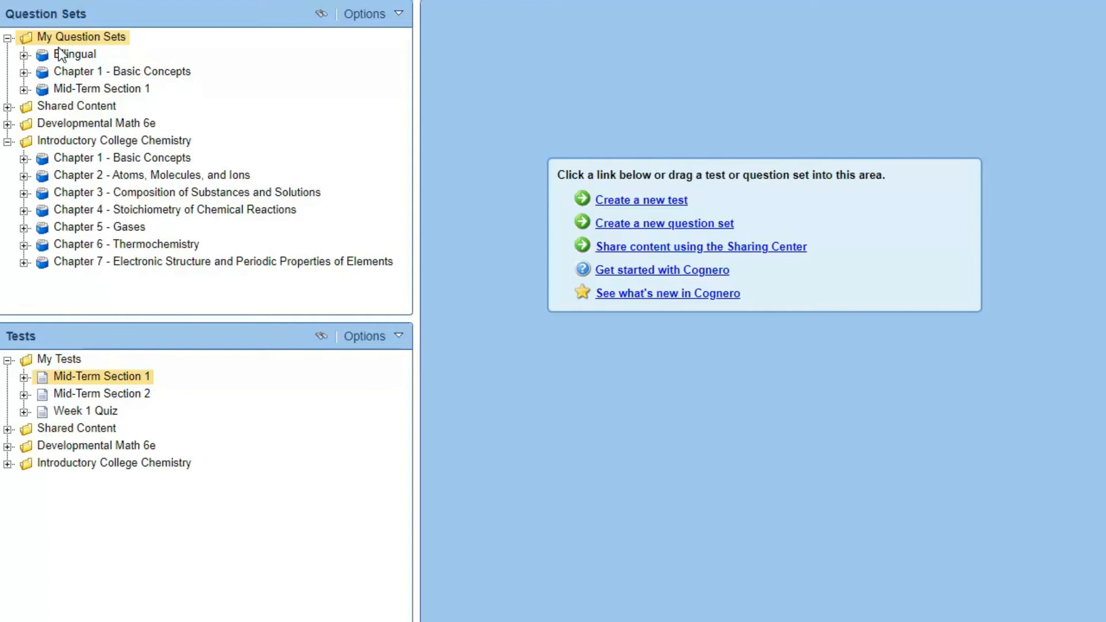
mouse_move(284, 462)
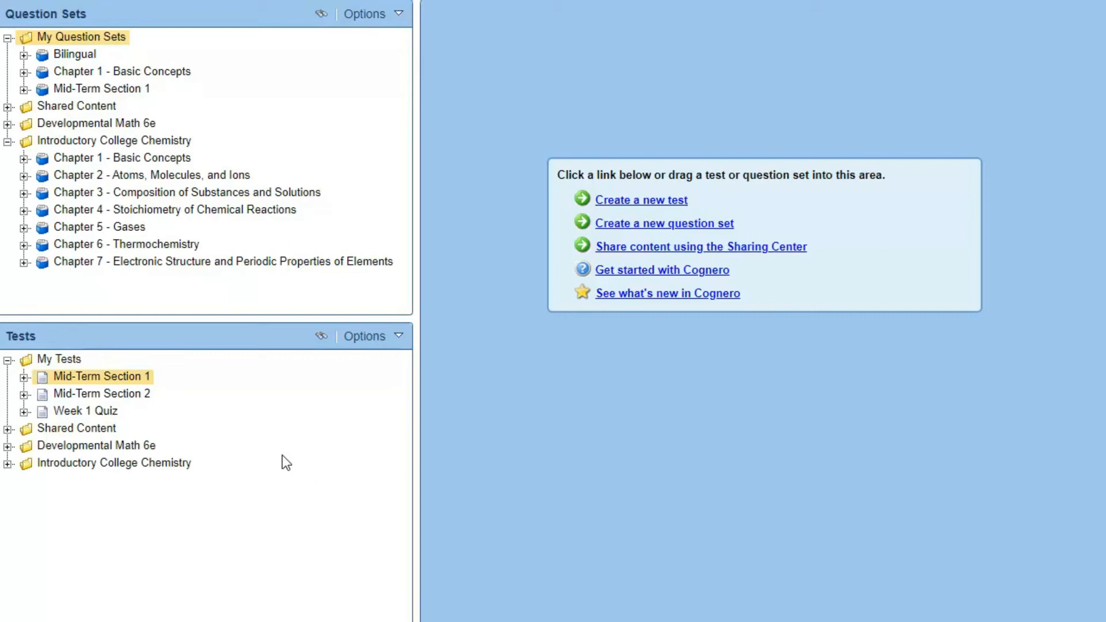
click(102, 393)
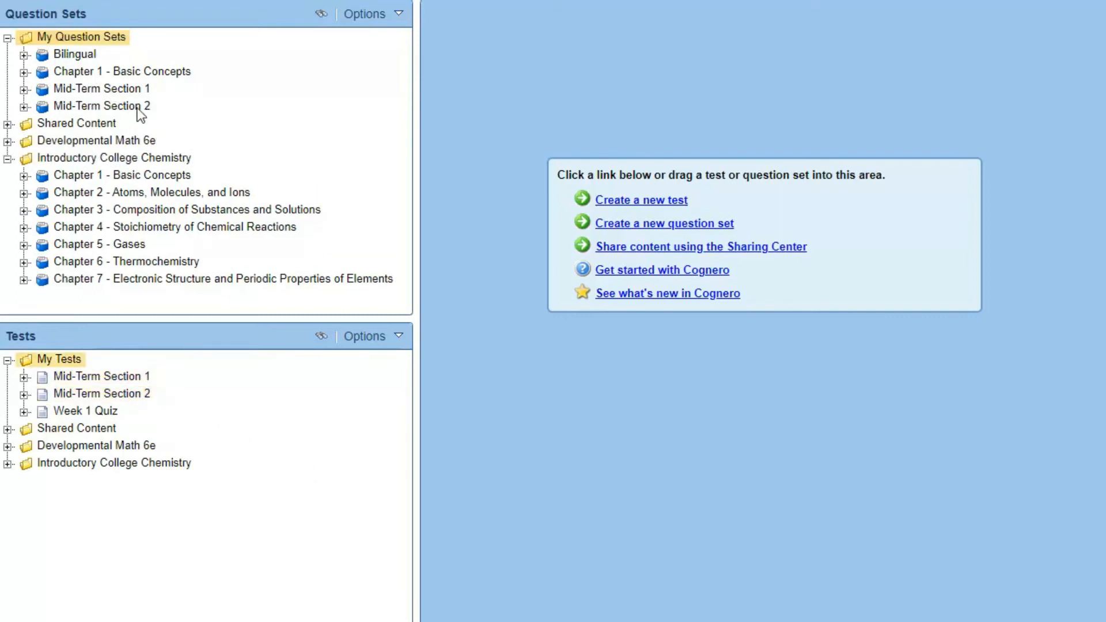
click(101, 106)
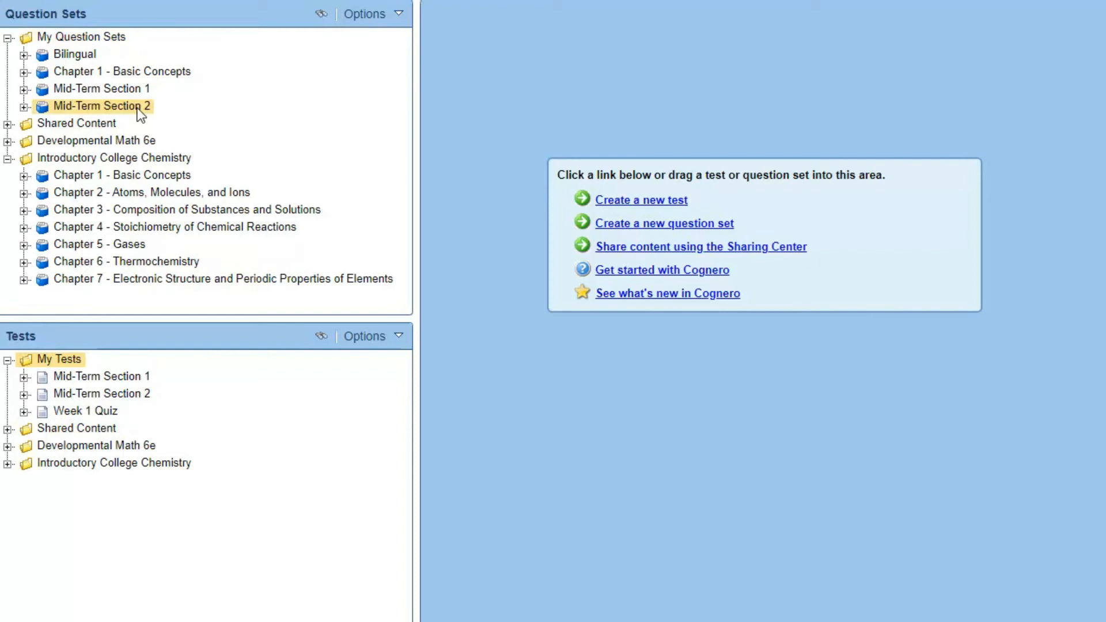
- Open the Mid-Term Section 2 question set to show its four questions with answers
right_click(99, 106)
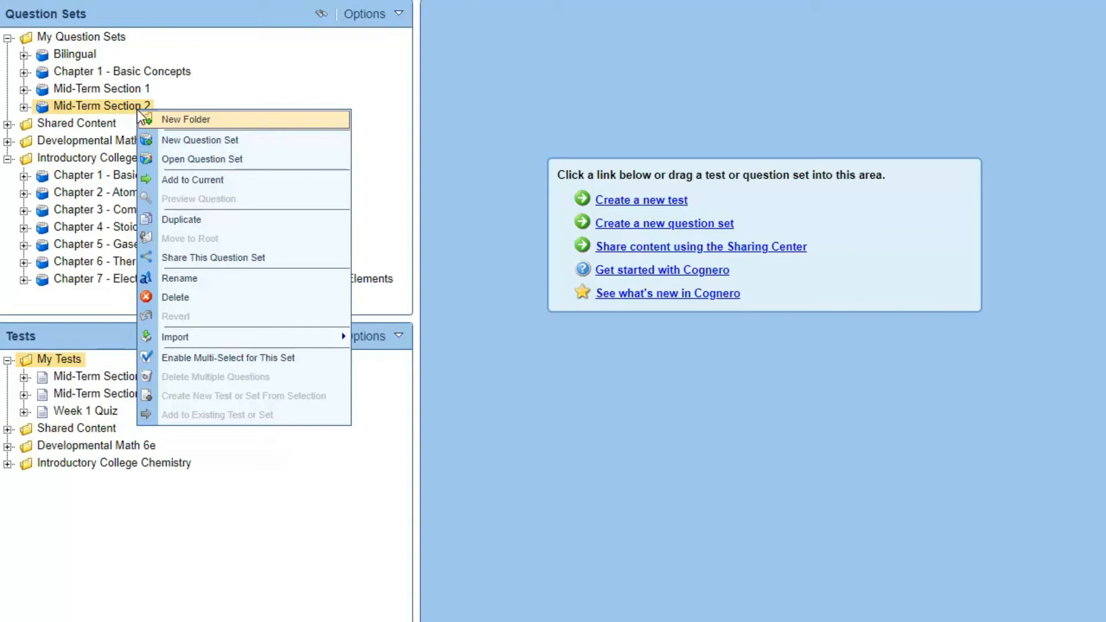
click(200, 159)
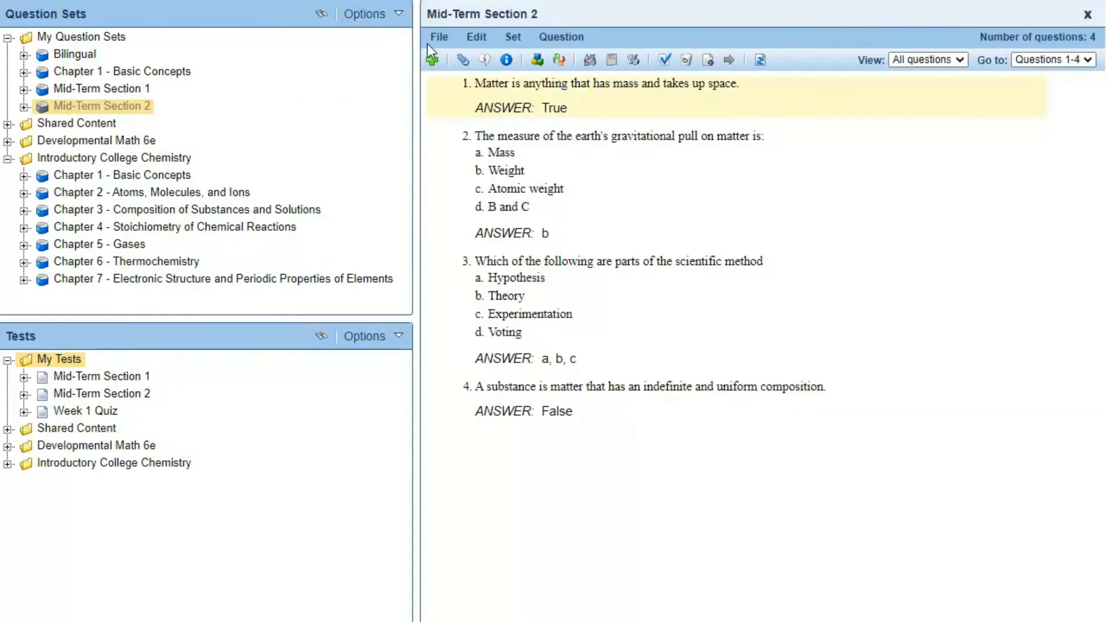